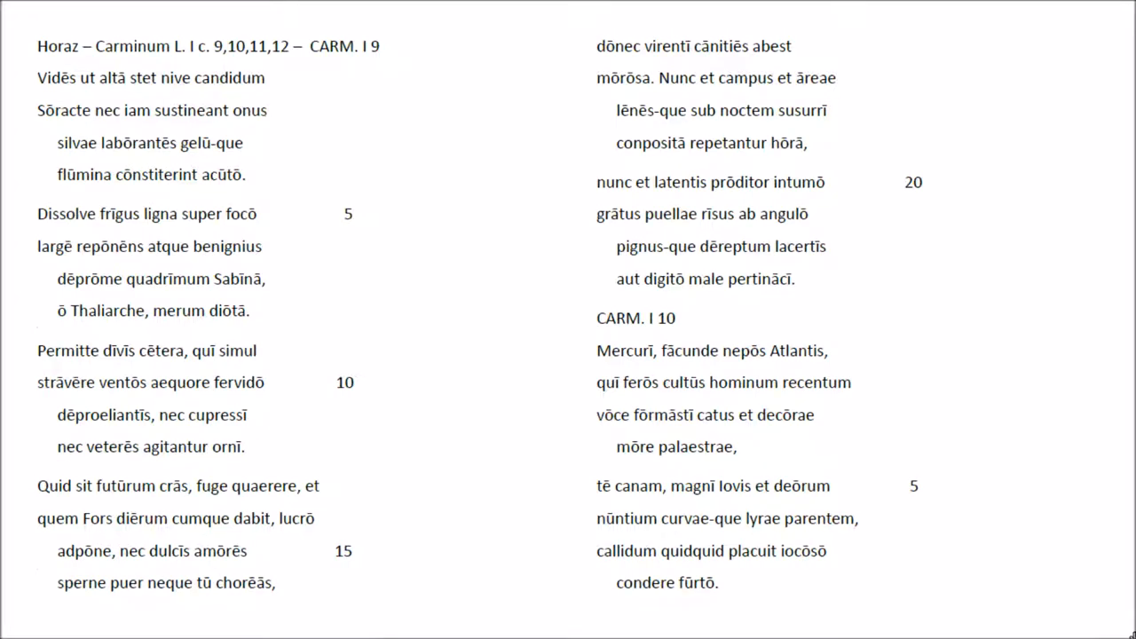
pyautogui.scroll(-3)
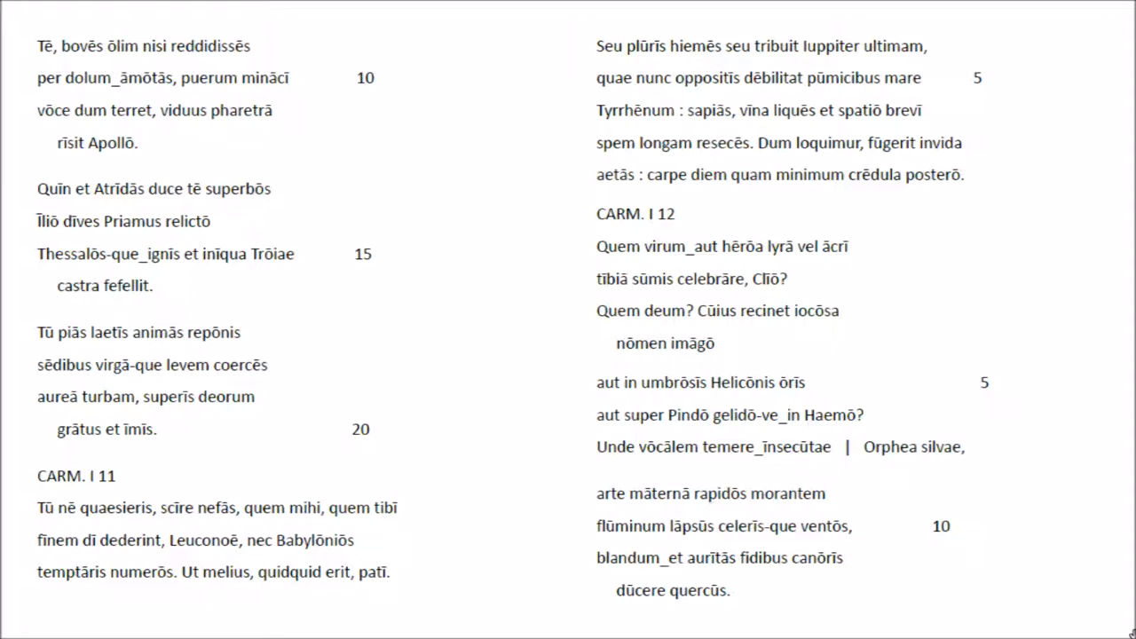